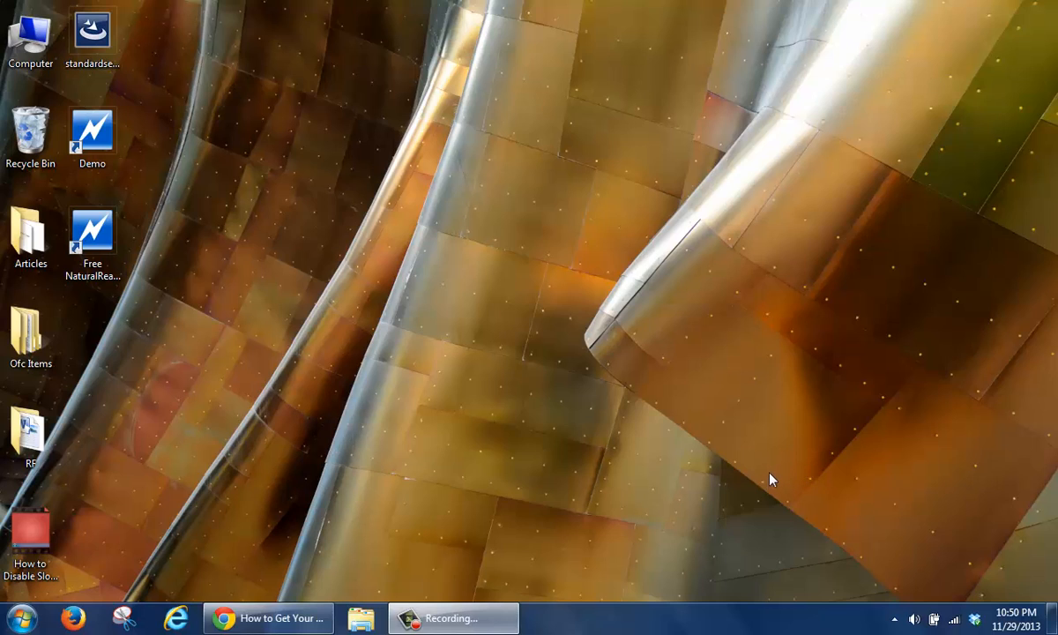
{"action": "mouse_move", "coordinate": [419, 416]}
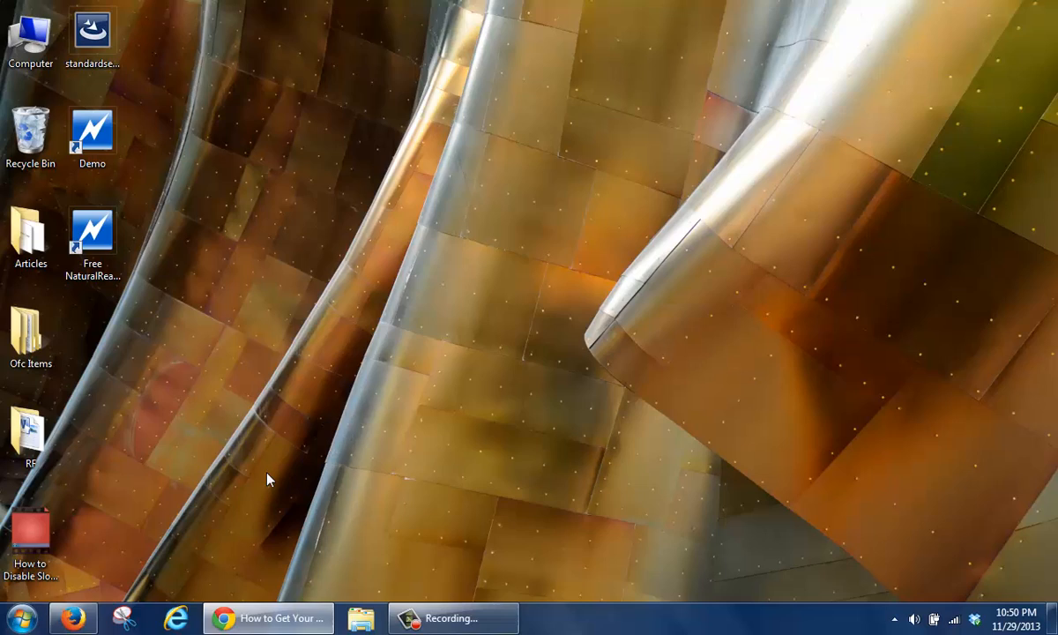
Search Google in Firefox for 'natural reader' and follow the Free download sitelink.
{"action": "left_click", "coordinate": [74, 617]}
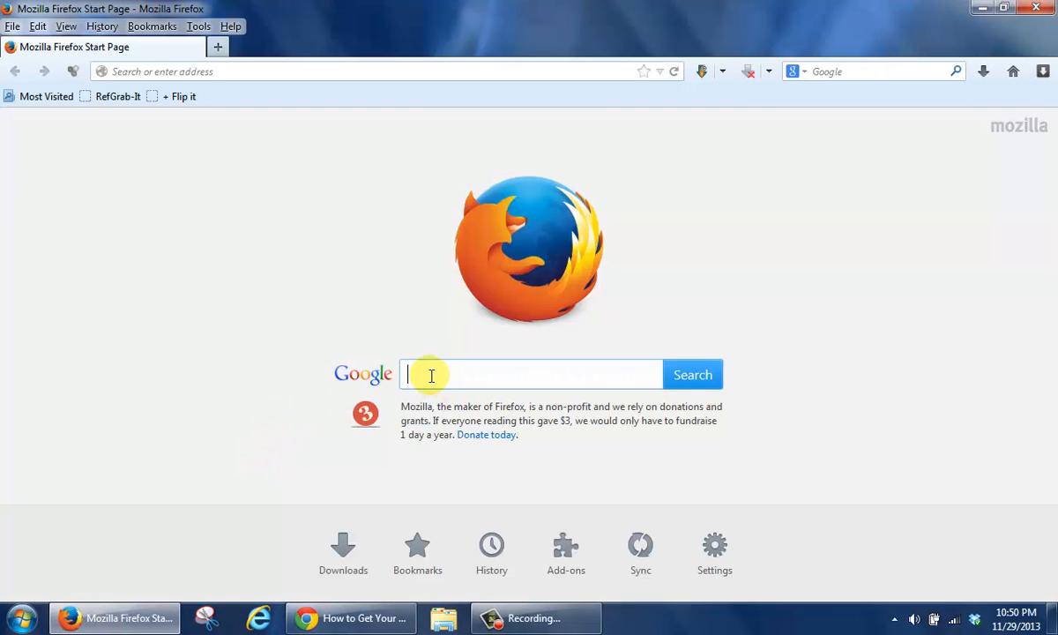
{"action": "type", "text": "natural reader"}
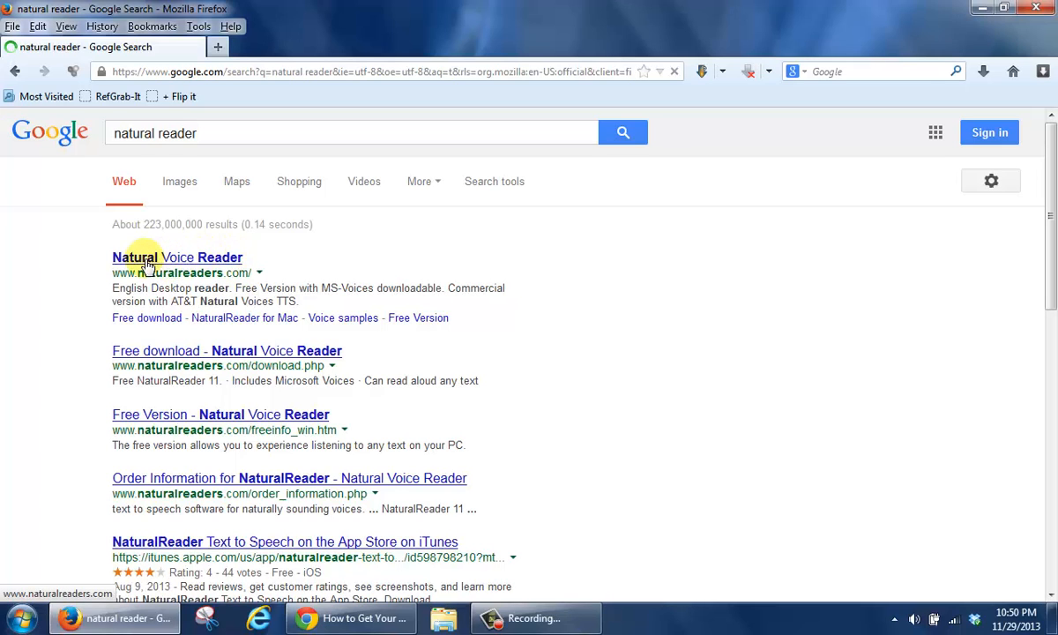
{"action": "left_click", "coordinate": [147, 317]}
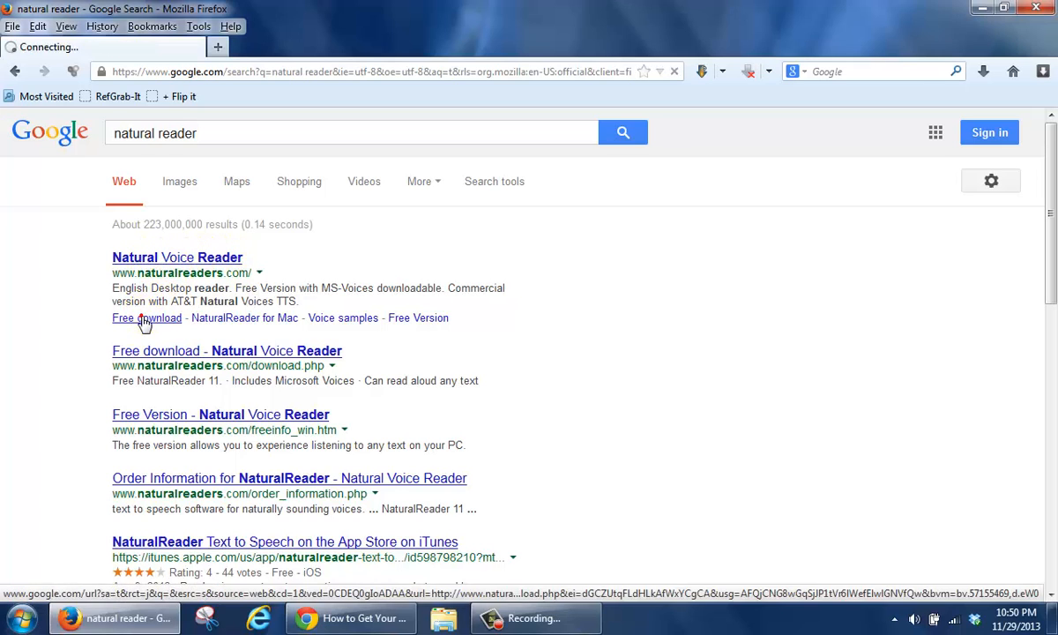
View the Free NaturalReader 11 download section, then close Firefox back to the desktop.
{"action": "left_click", "coordinate": [147, 317]}
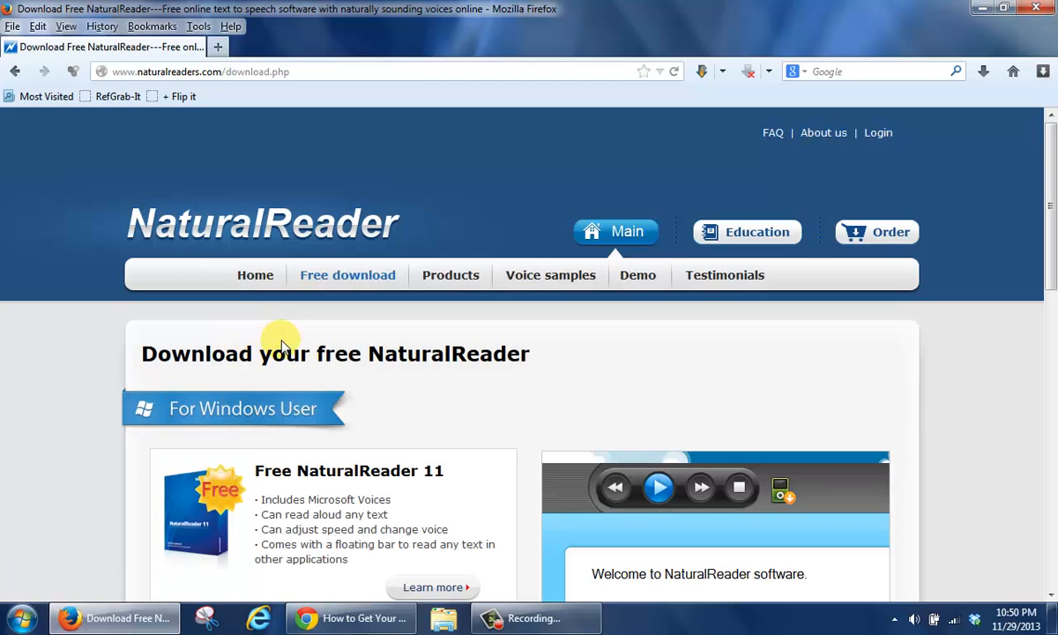
{"action": "scroll", "scroll_direction": "down", "scroll_amount": 3}
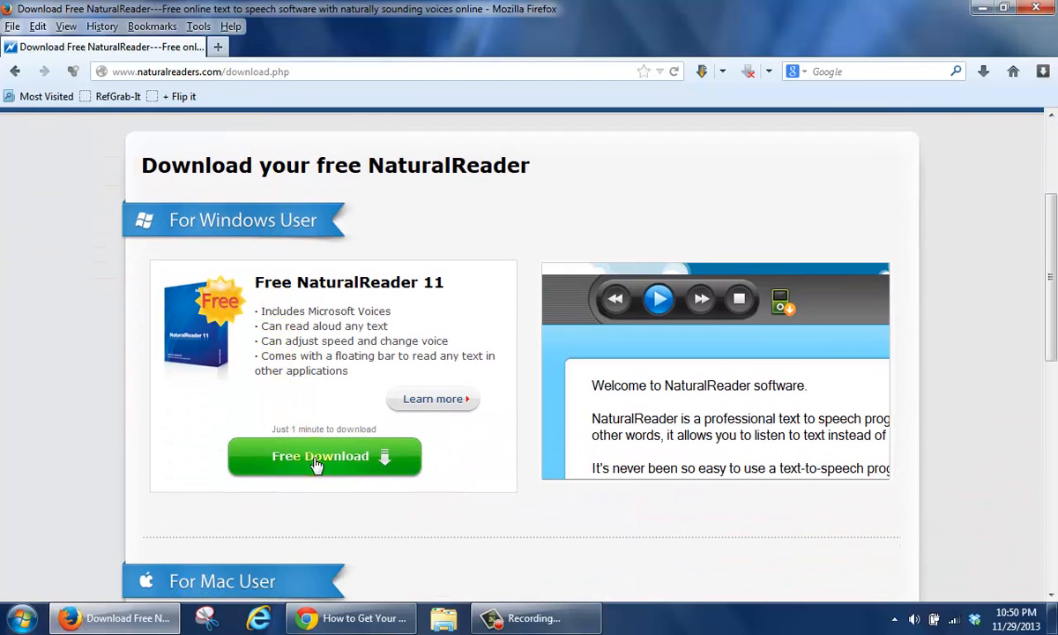
{"action": "mouse_move", "coordinate": [666, 413]}
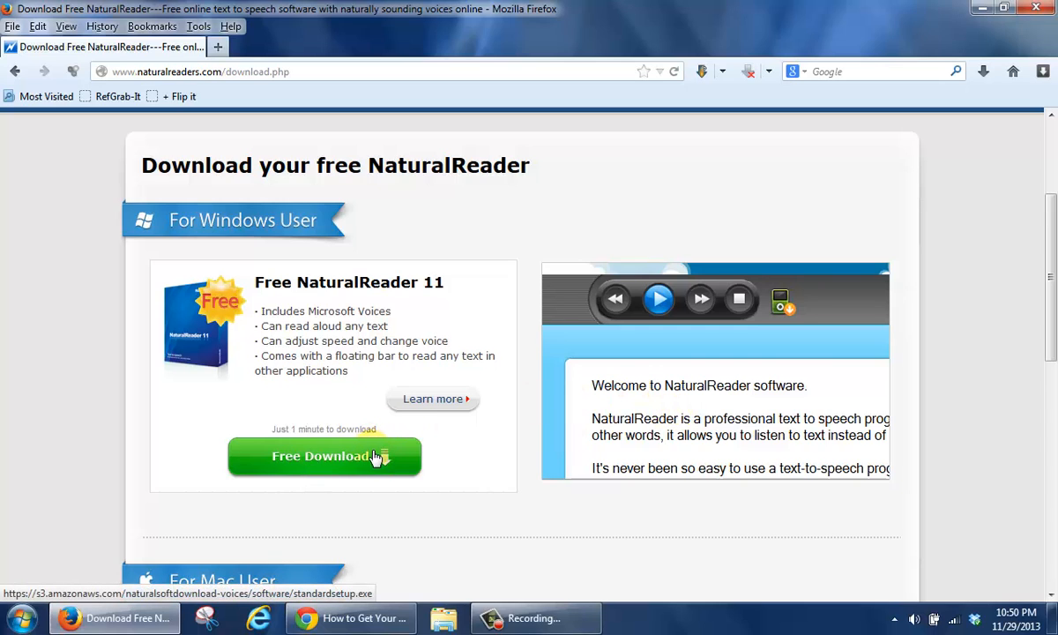
{"action": "mouse_move", "coordinate": [374, 455]}
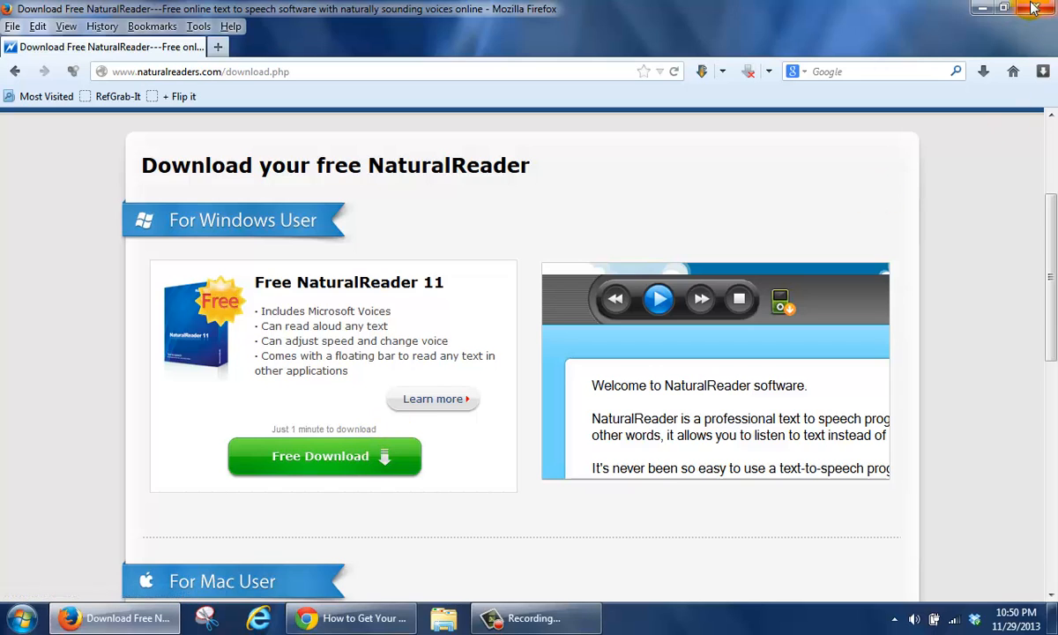
{"action": "mouse_move", "coordinate": [1039, 14]}
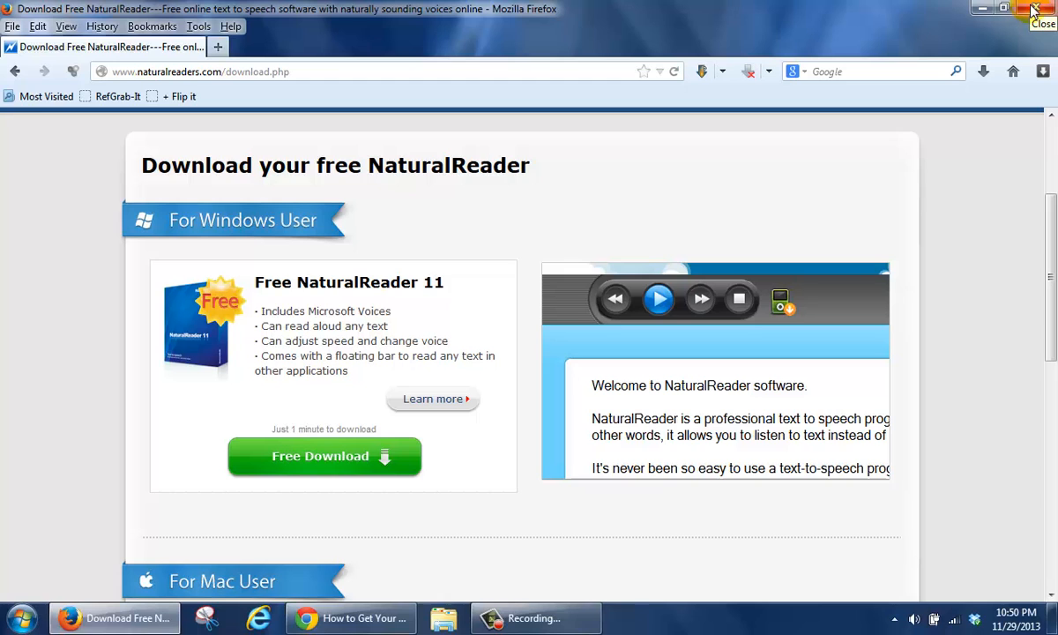
{"action": "left_click", "coordinate": [1043, 11]}
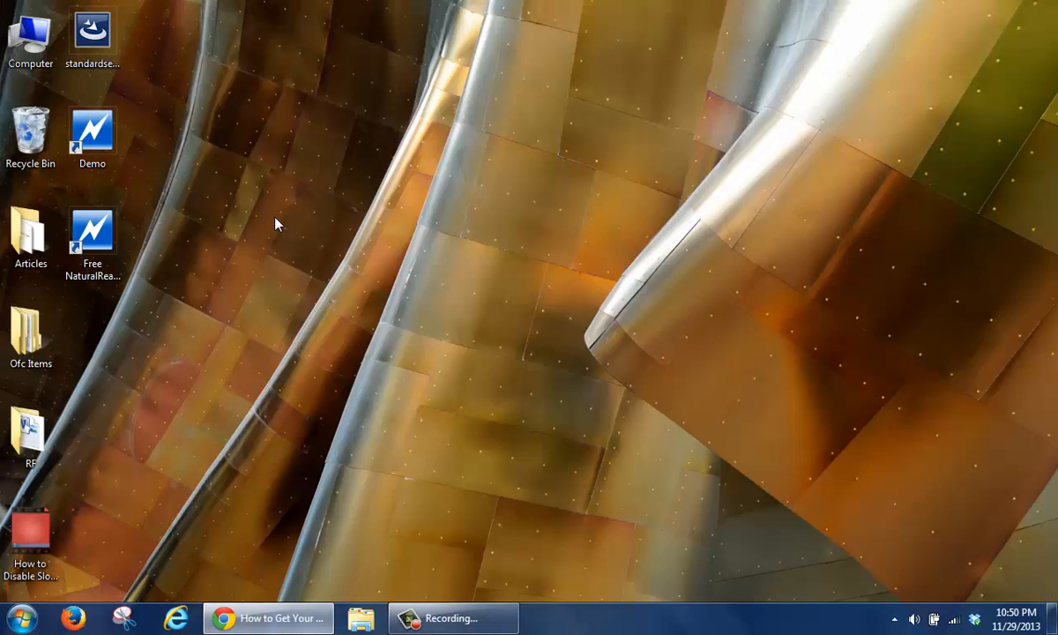
Launch NaturalReader 11 from its Free NaturalReader desktop shortcut.
{"action": "left_click", "coordinate": [92, 132]}
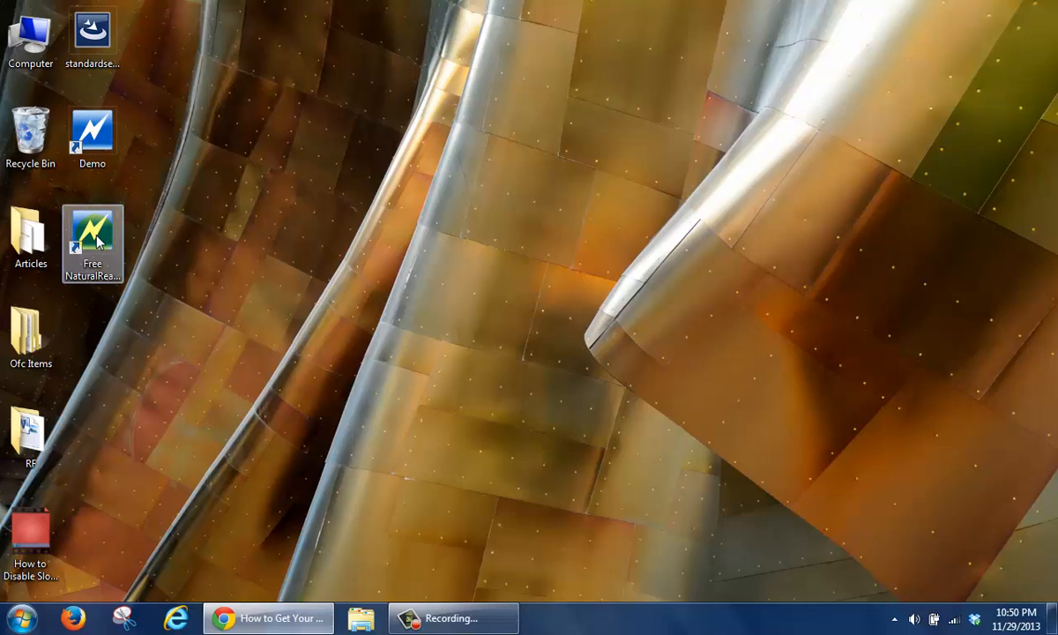
{"action": "left_click", "coordinate": [92, 230]}
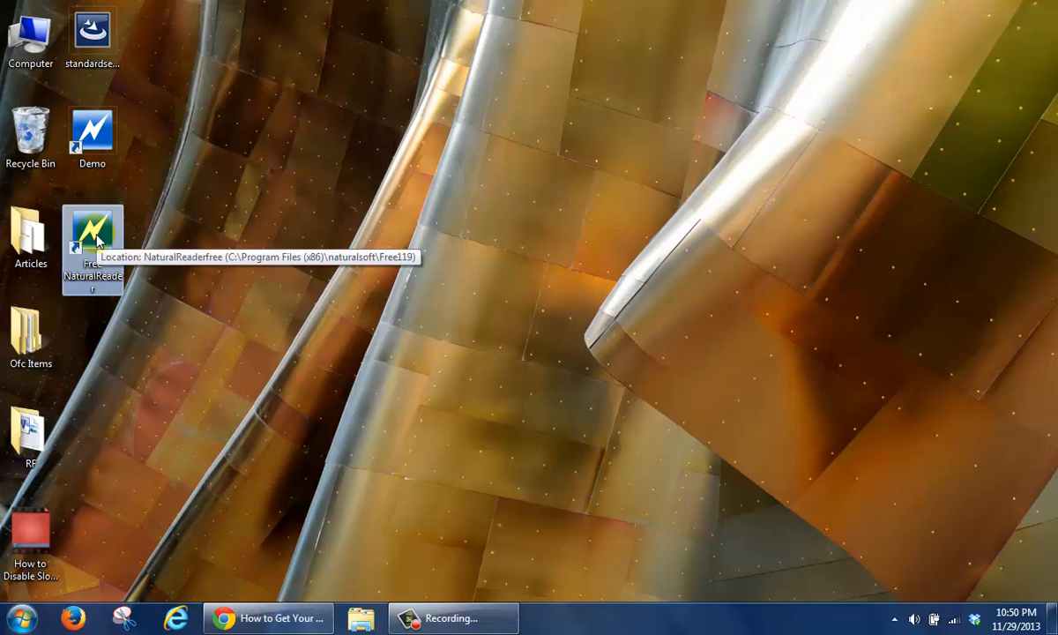
{"action": "double_click", "coordinate": [92, 231]}
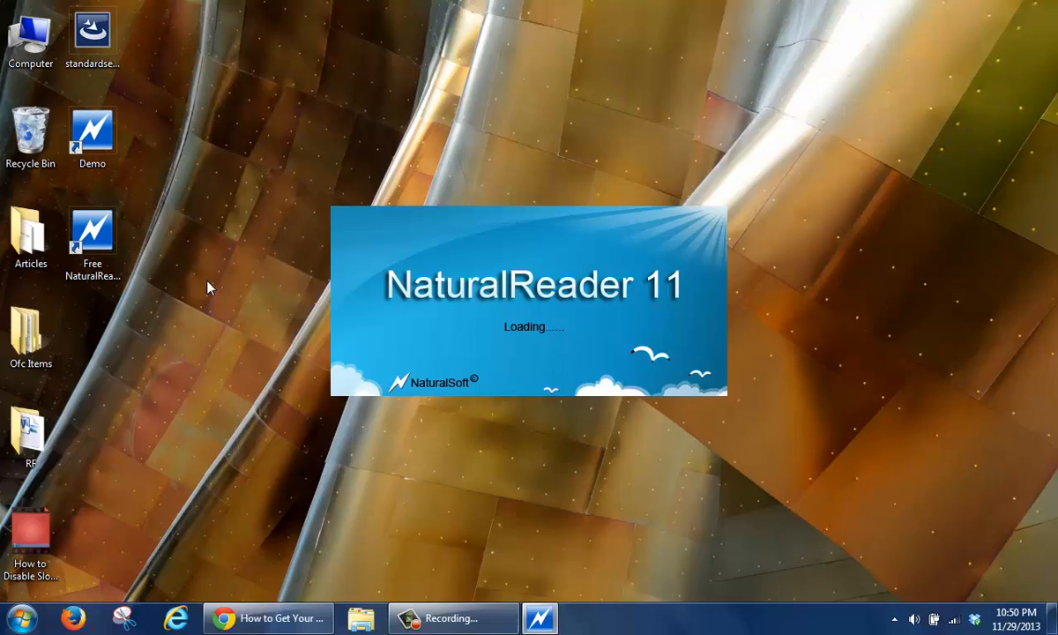
{"action": "mouse_move", "coordinate": [222, 402]}
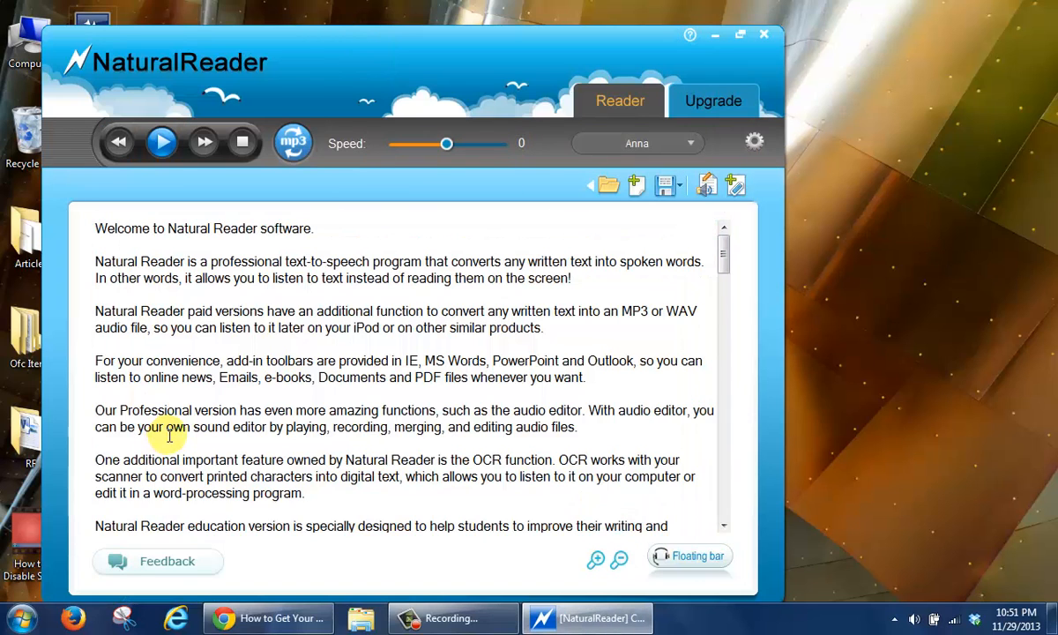
{"action": "mouse_move", "coordinate": [32, 590]}
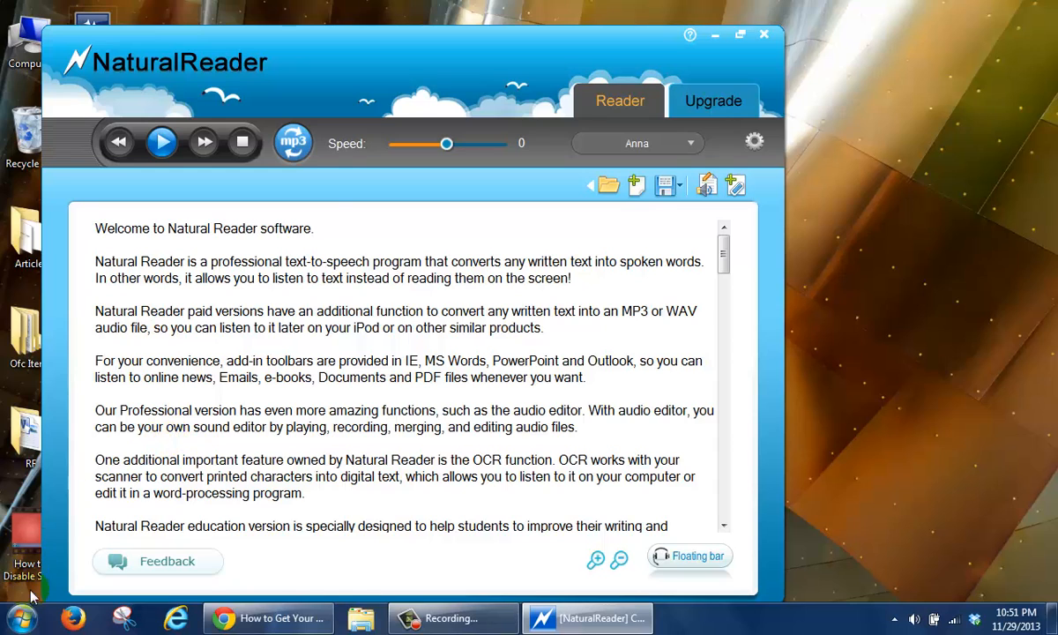
Start a blank Word document containing the test sentence 'This is random'.
{"action": "left_click", "coordinate": [14, 618]}
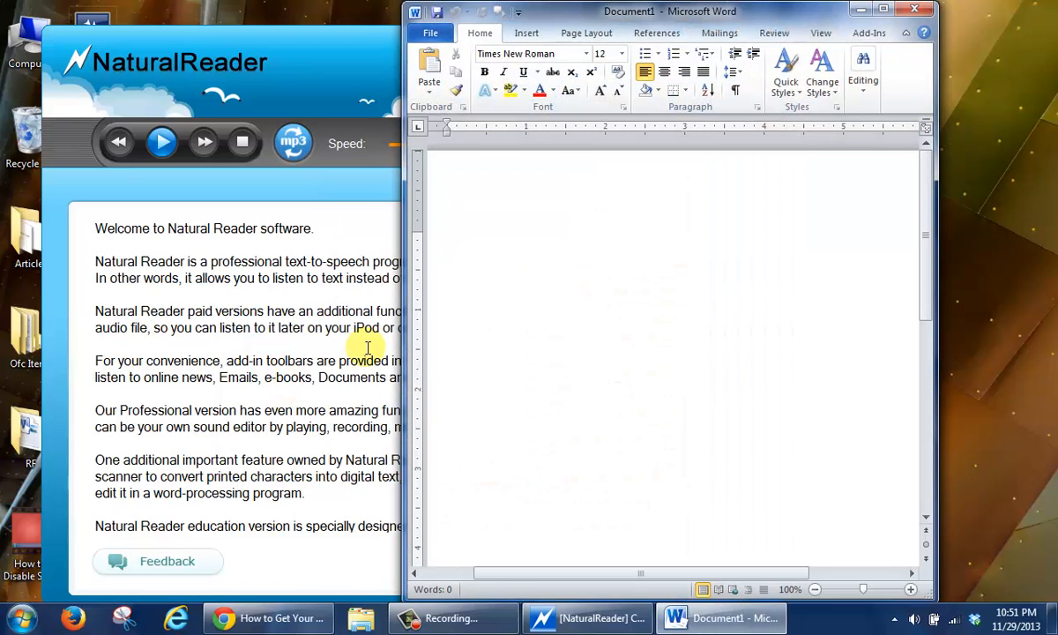
{"action": "type", "text": "This is"}
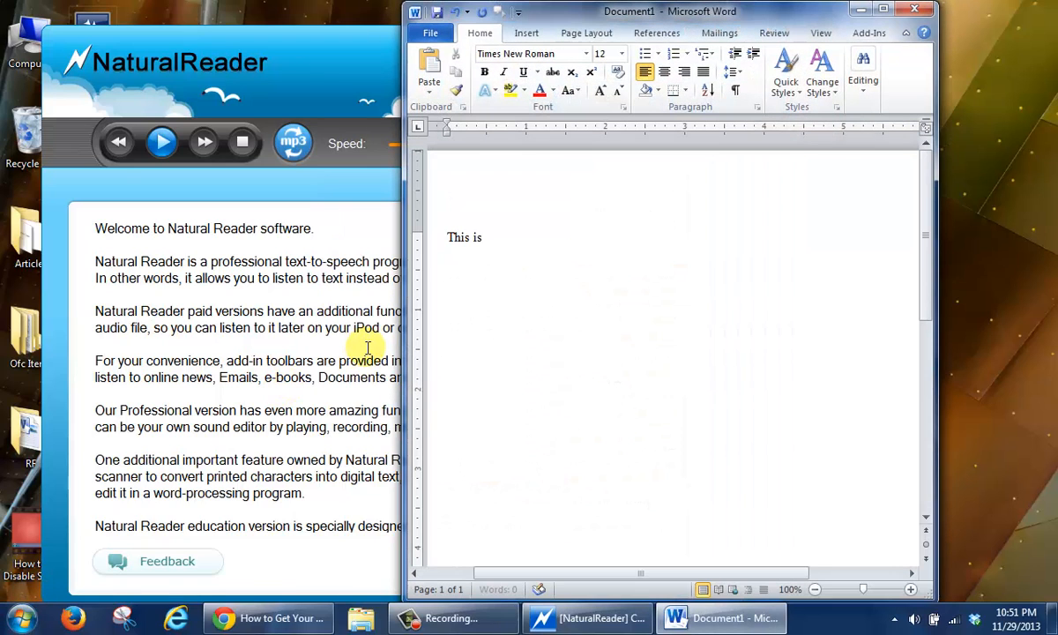
{"action": "type", "text": "randome"}
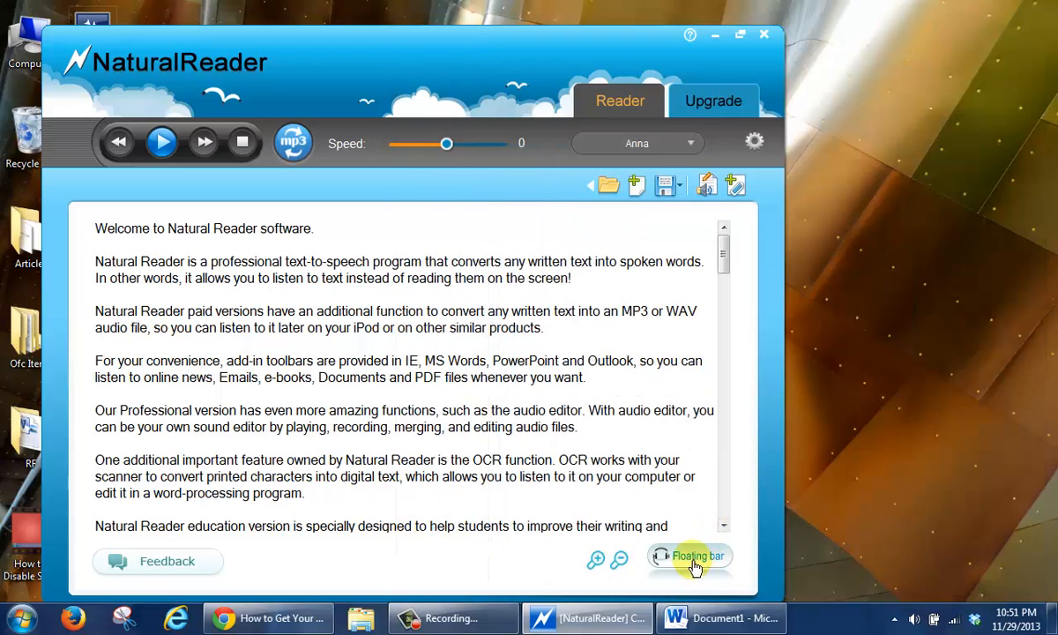
{"action": "mouse_move", "coordinate": [692, 561]}
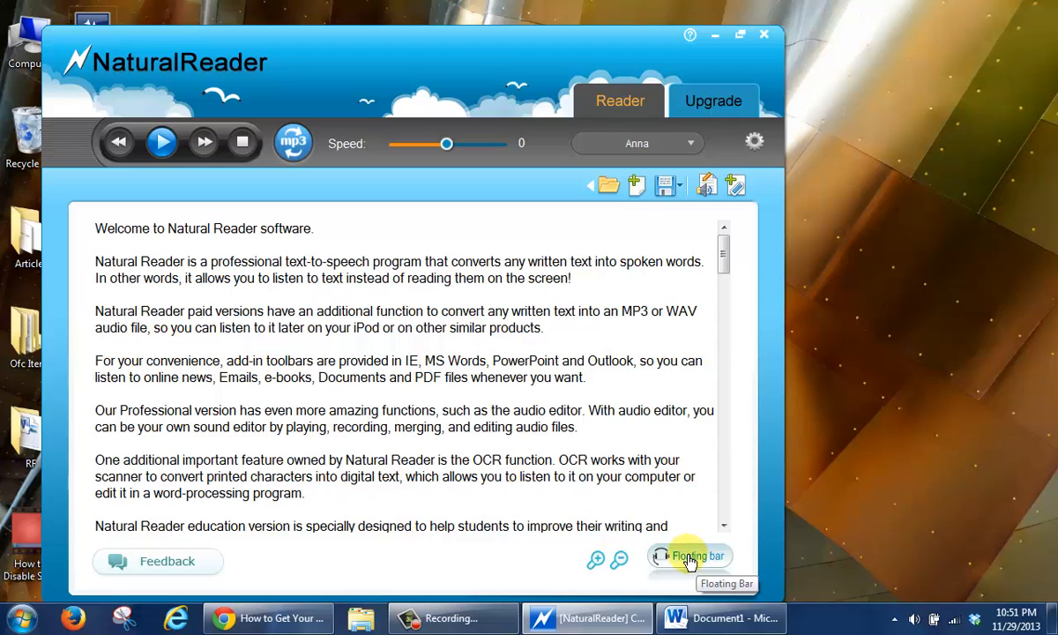
Have the floating bar read 'This is random' from Word aloud, then close Word unsaved.
{"action": "left_click", "coordinate": [692, 558]}
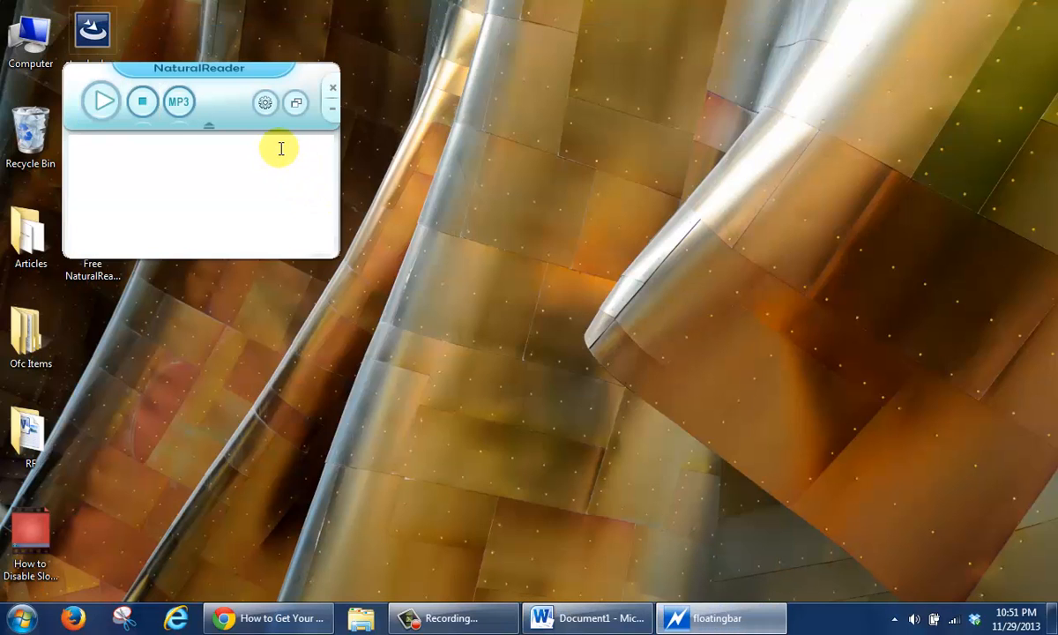
{"action": "left_click", "coordinate": [586, 617]}
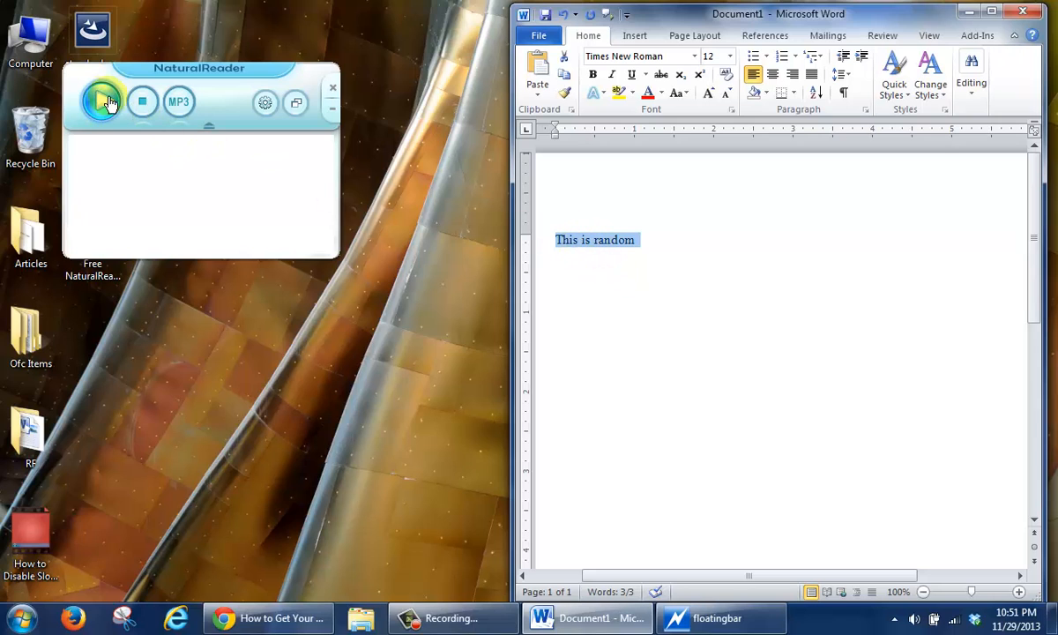
{"action": "left_click", "coordinate": [104, 101]}
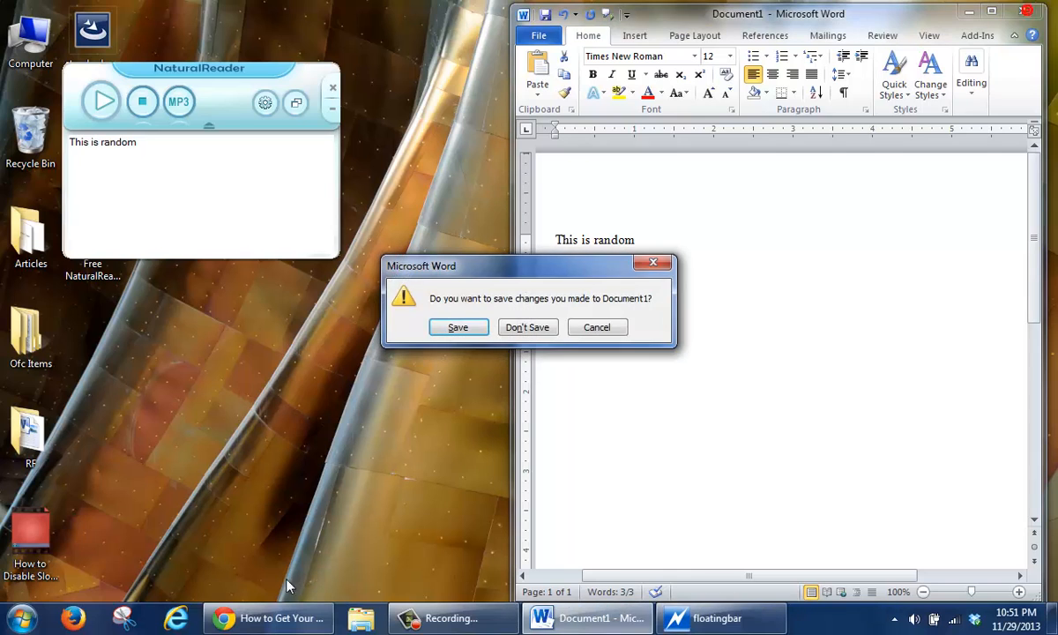
{"action": "left_click", "coordinate": [528, 326]}
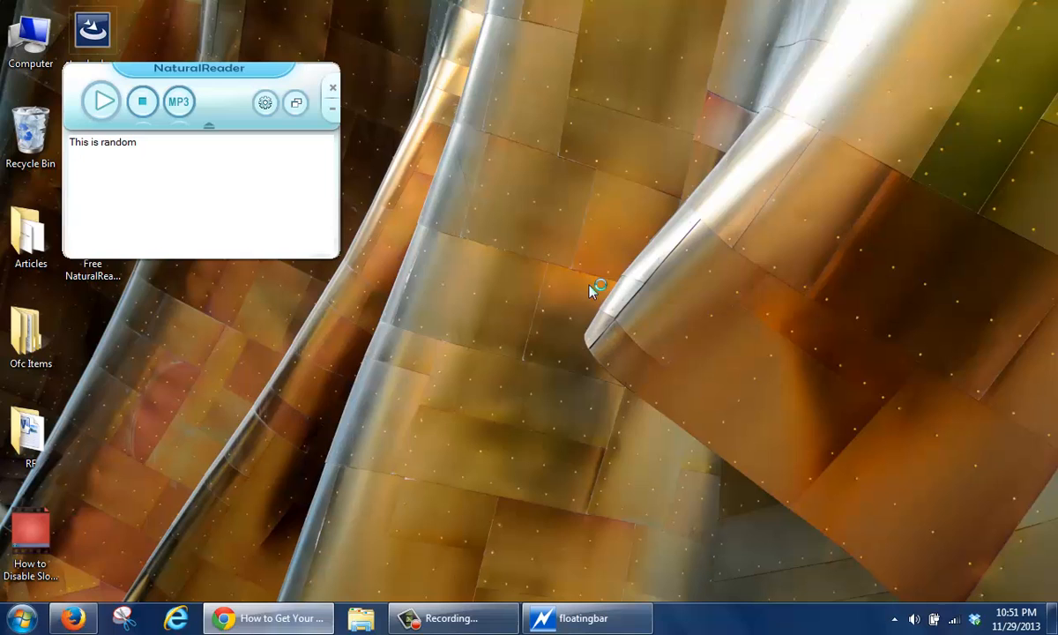
{"action": "mouse_move", "coordinate": [617, 255]}
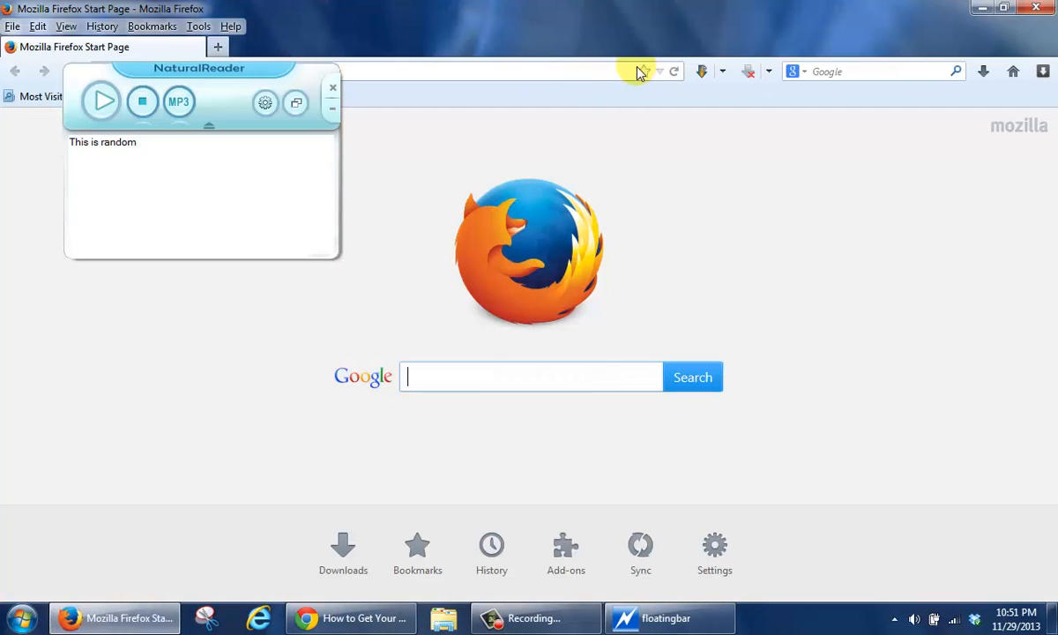
Look up 'random' on TheFreeDictionary and have the floating bar read its first two definitions.
{"action": "type", "text": "random"}
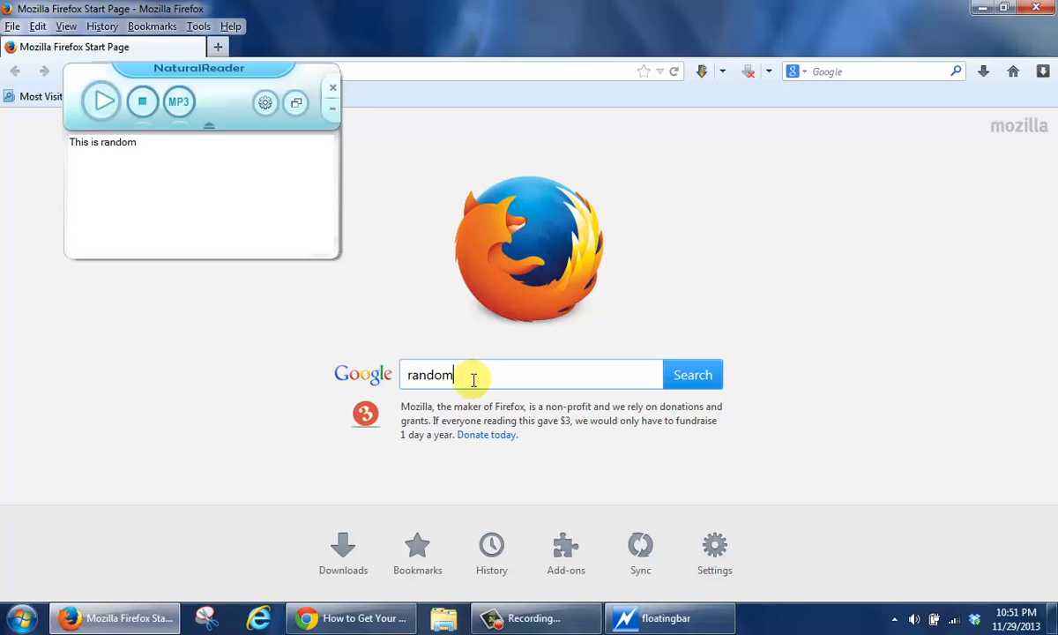
{"action": "left_click", "coordinate": [693, 374]}
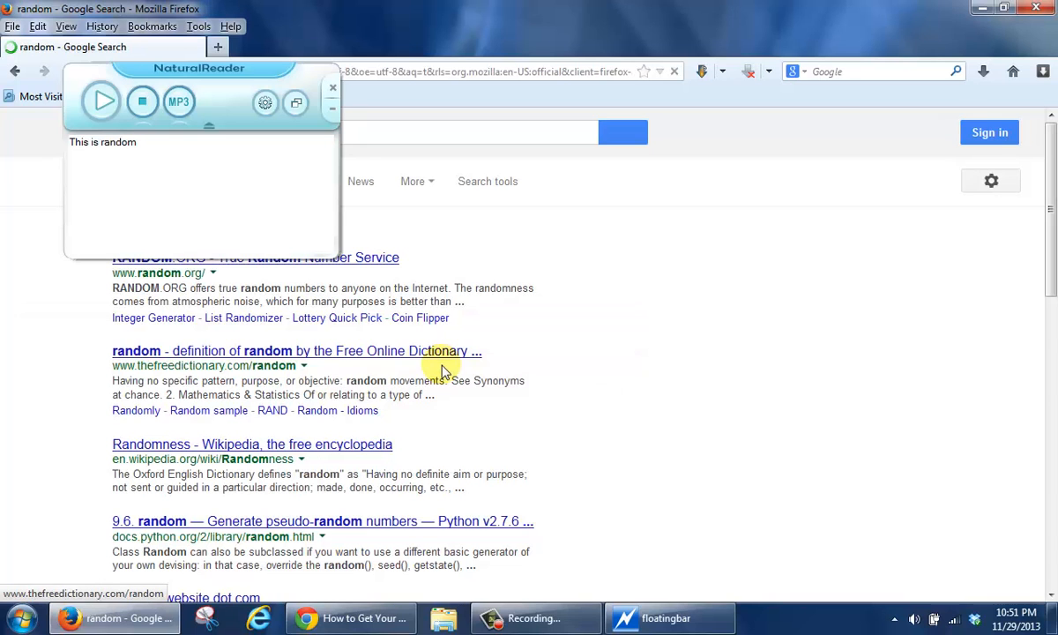
{"action": "left_click", "coordinate": [297, 351]}
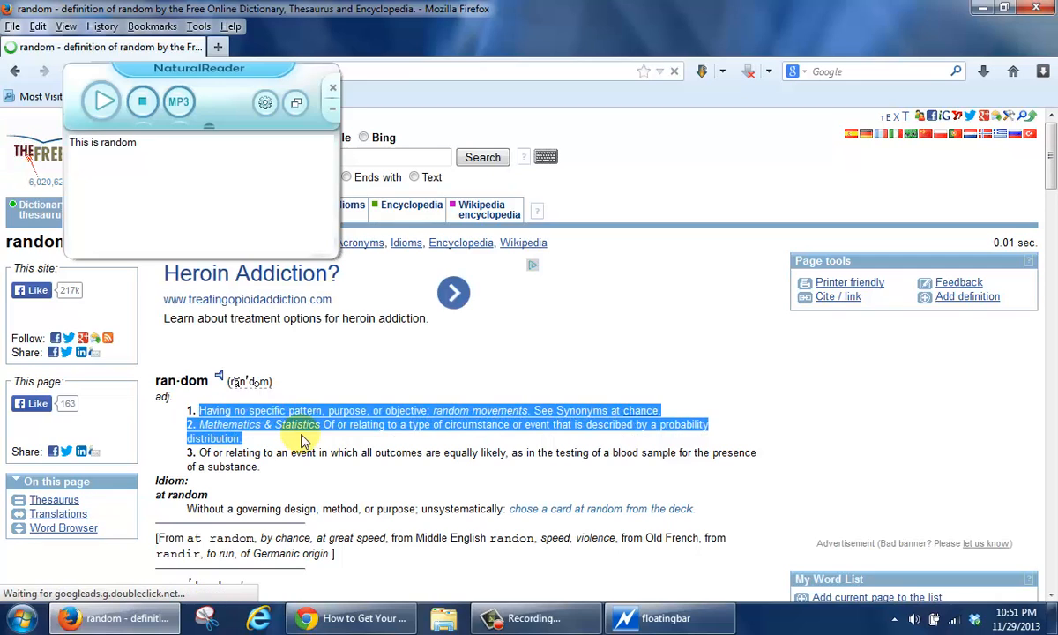
{"action": "left_click", "coordinate": [102, 101]}
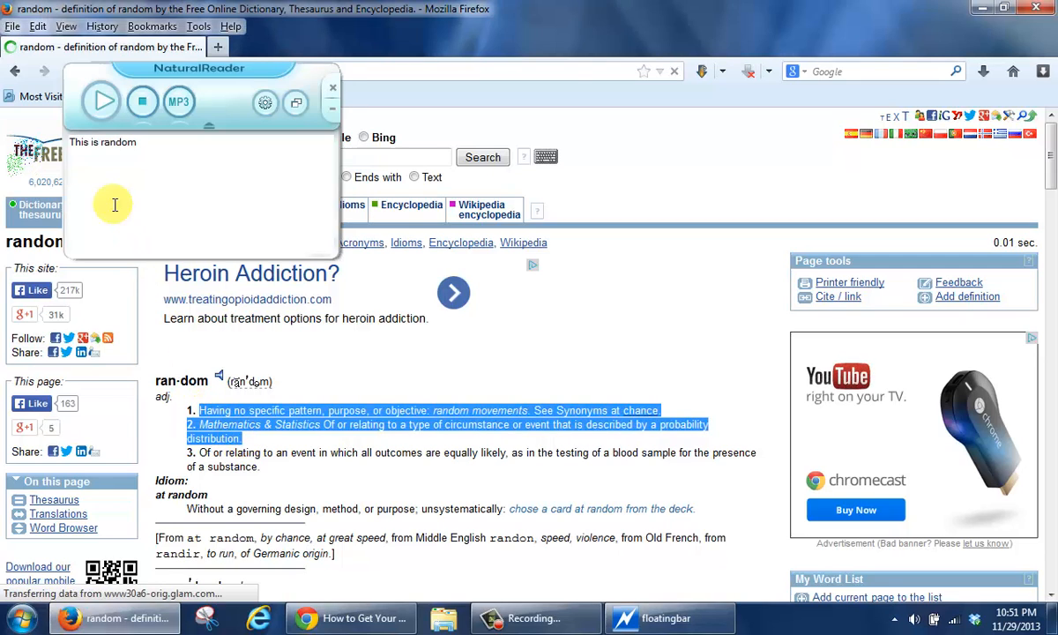
{"action": "left_click", "coordinate": [102, 100]}
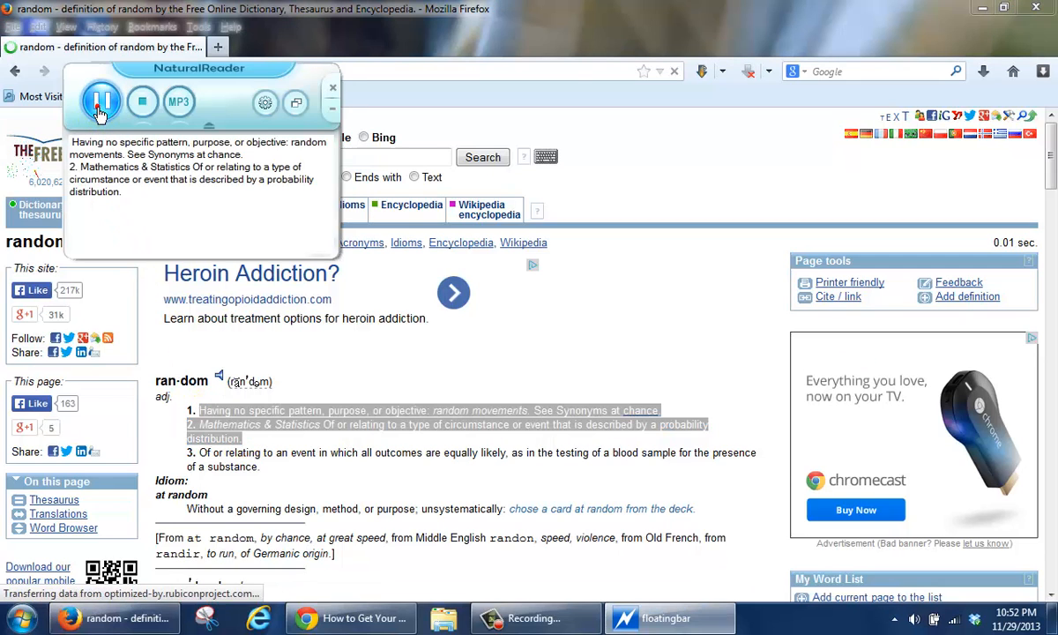